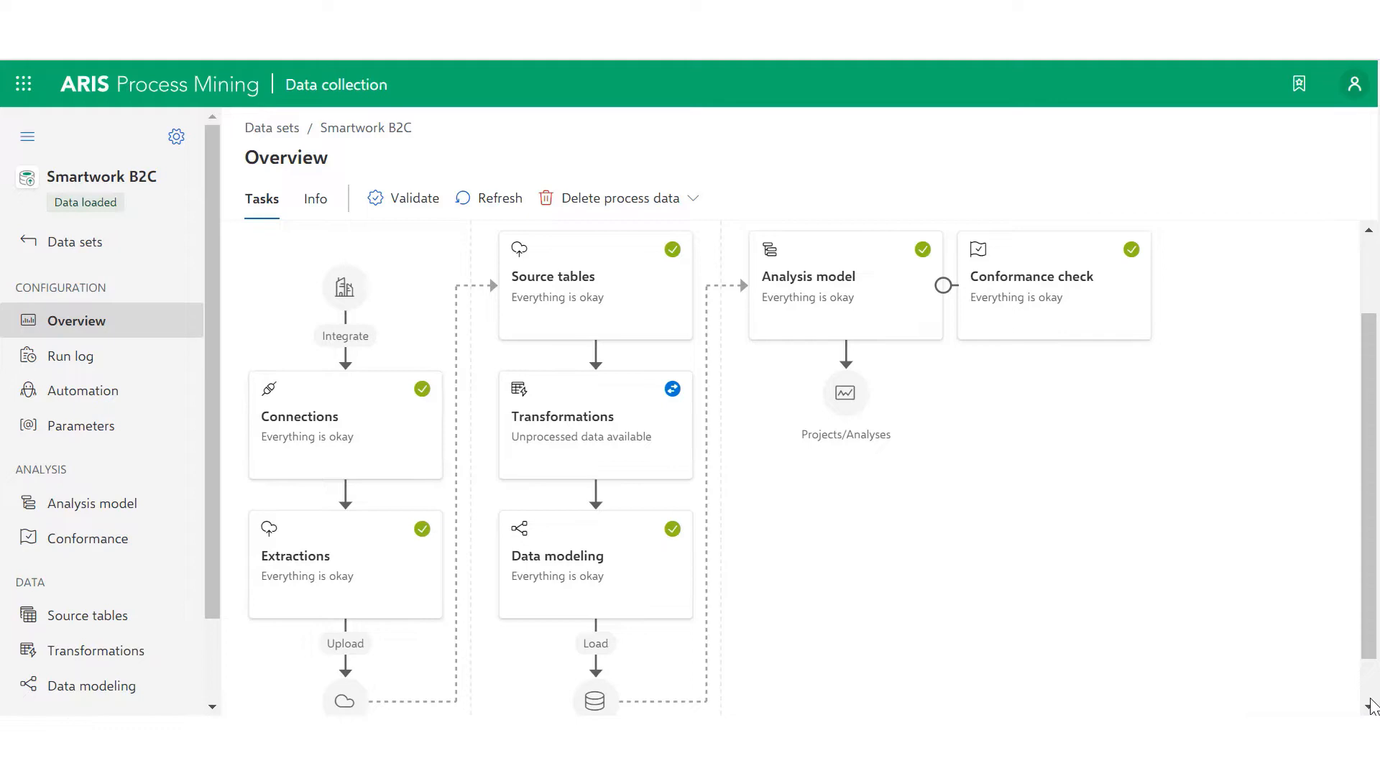
pyautogui.moveTo(1352, 709)
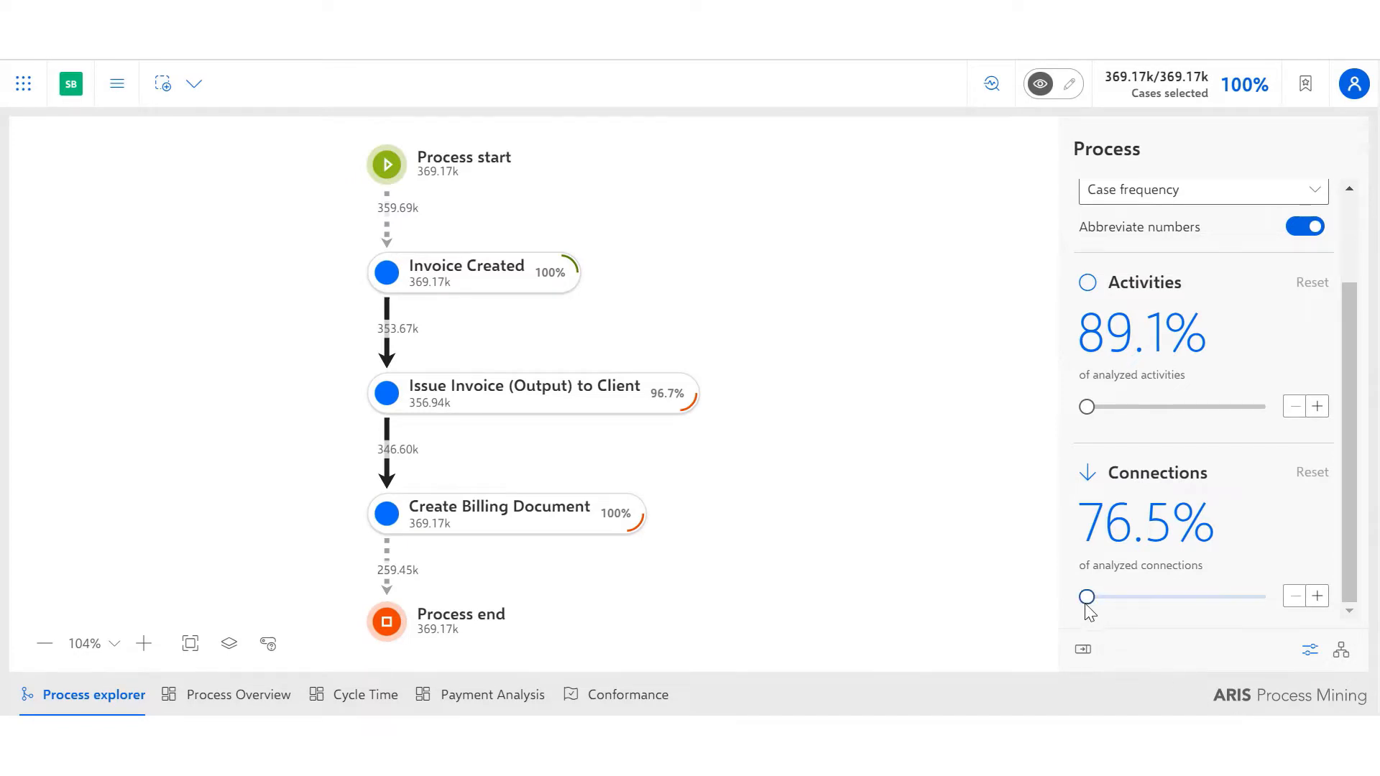
# - Expand the process map to 100% connections, then move on to the Cycle Time dashboard
pyautogui.moveTo(1088, 598); pyautogui.dragTo(1264, 598)
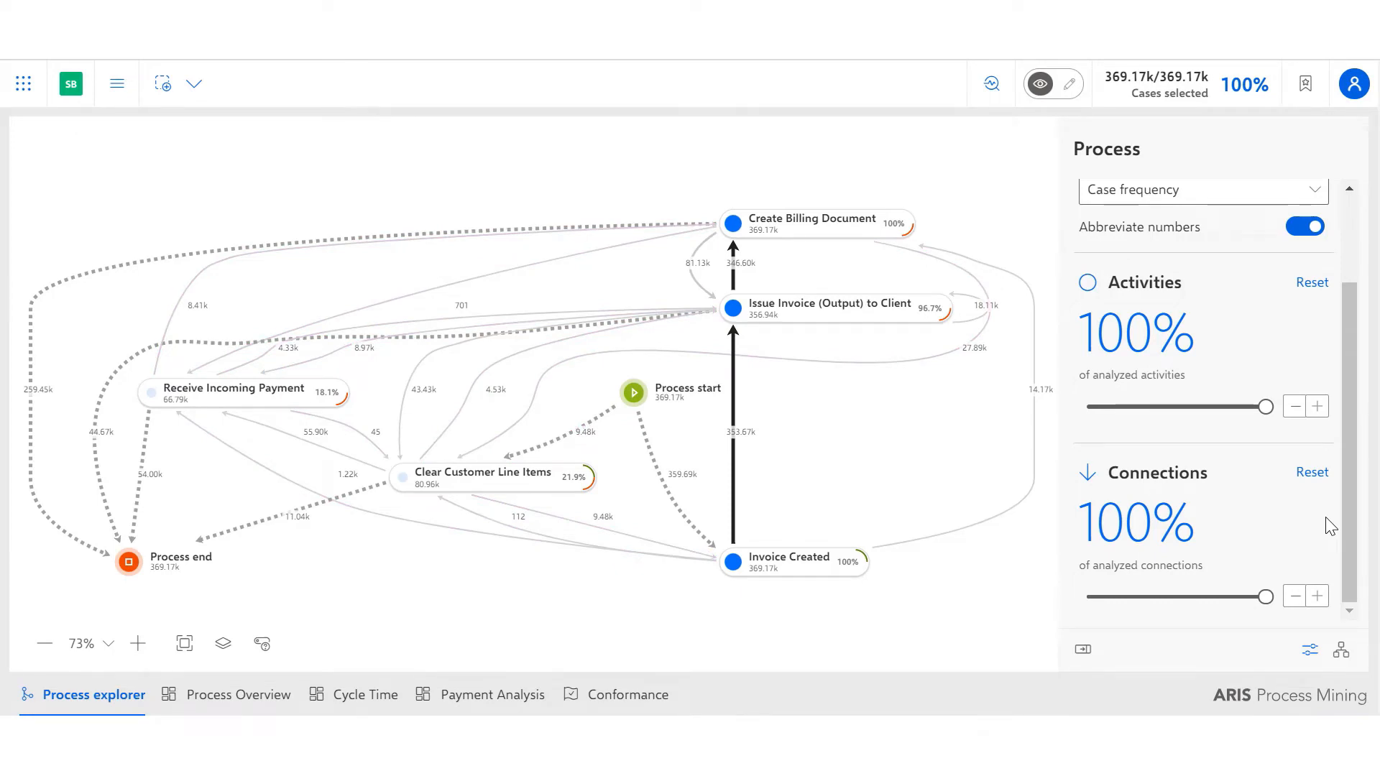
pyautogui.moveTo(1026, 337)
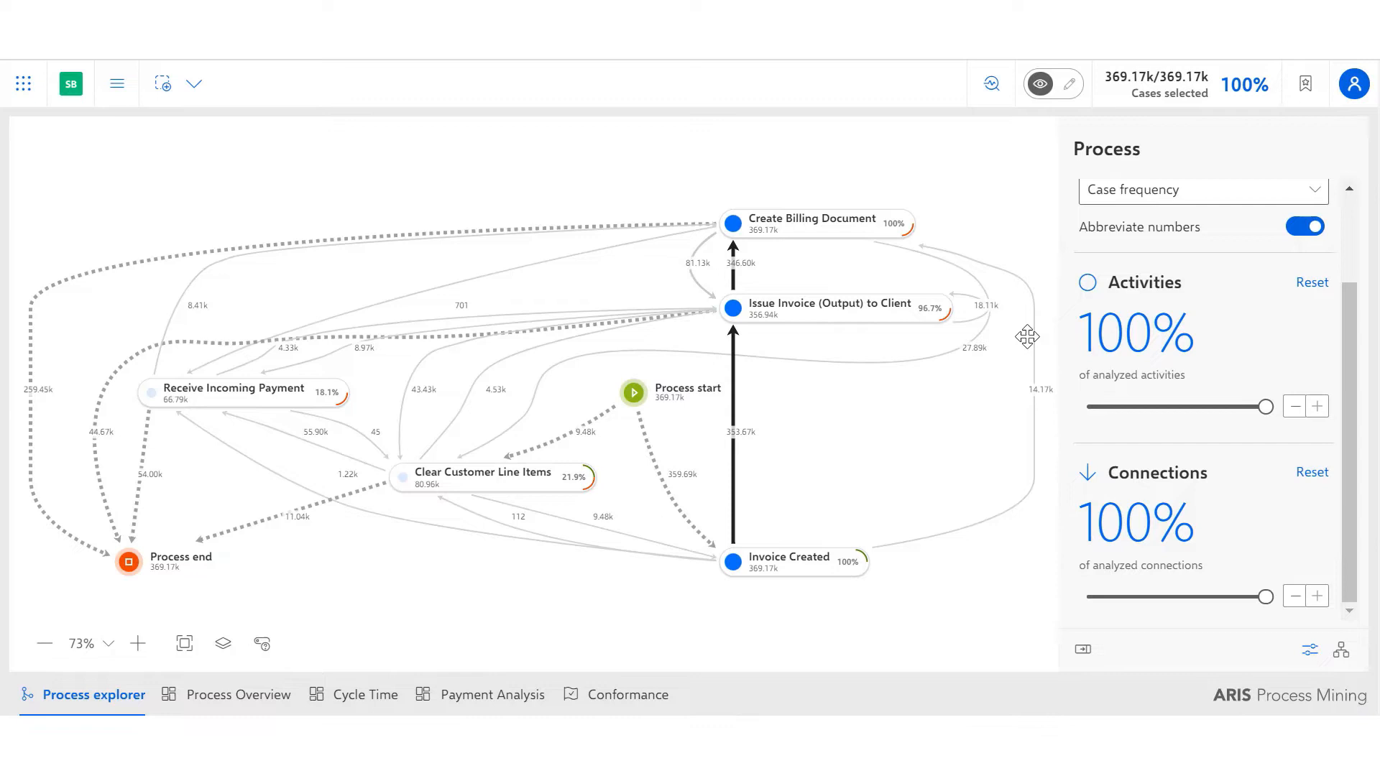
pyautogui.click(365, 694)
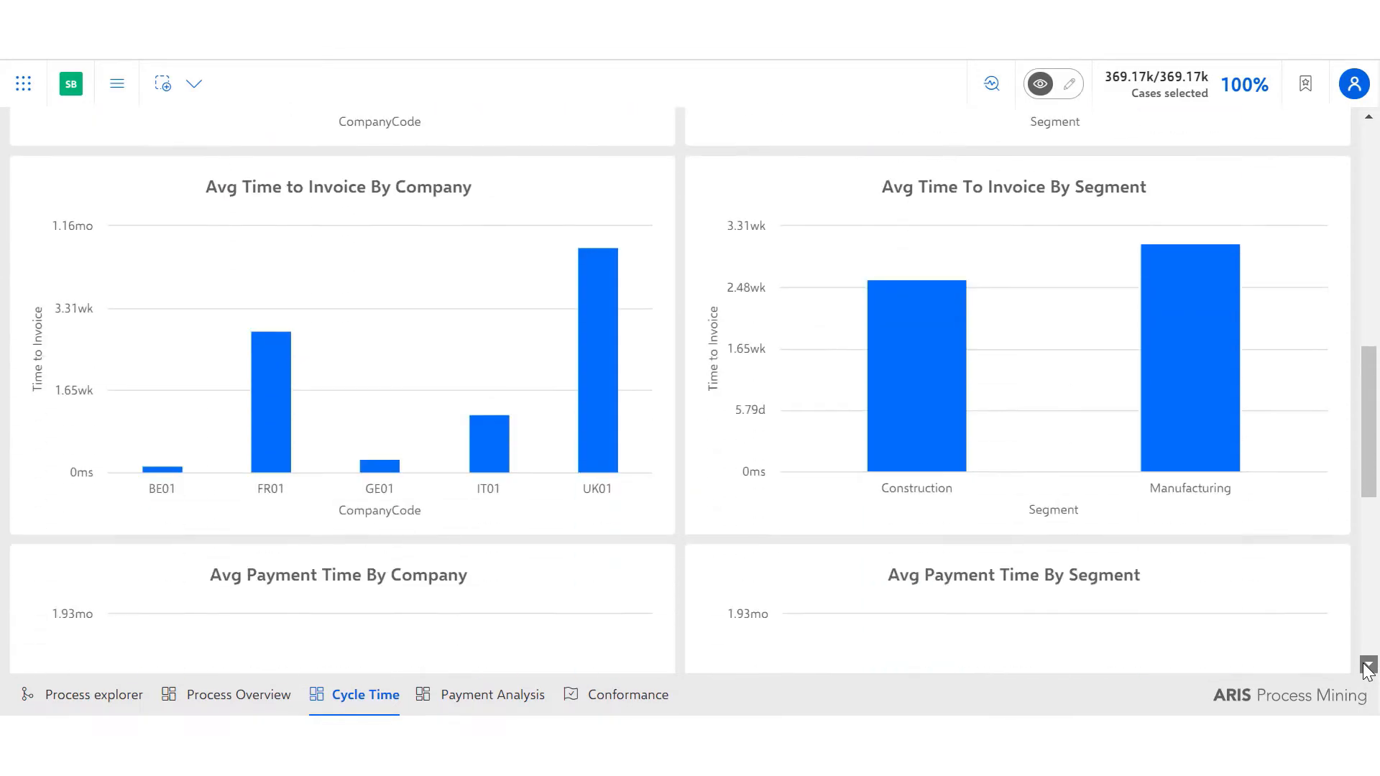
# - Review the Avg Payment Time charts by company and segment, then go to Process Overview
pyautogui.scroll(-3)
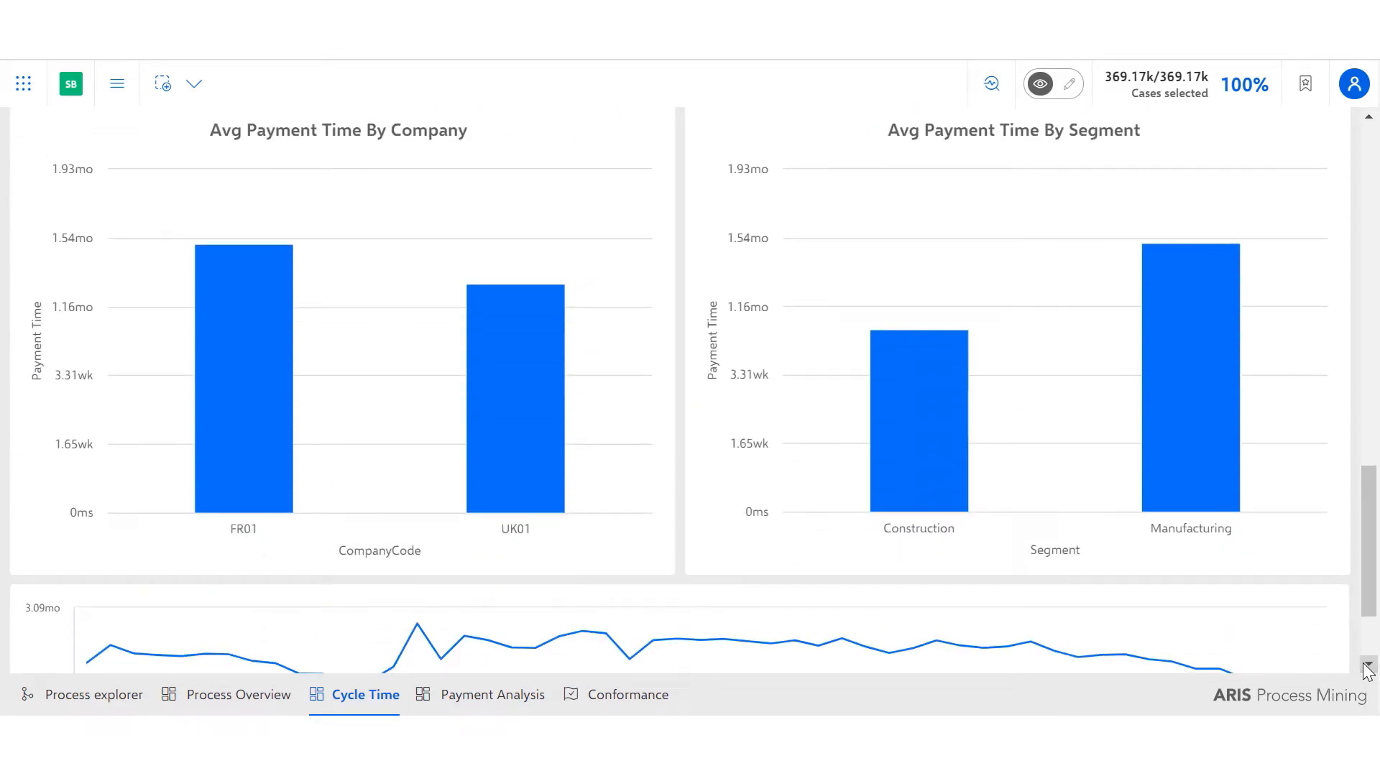
pyautogui.click(238, 695)
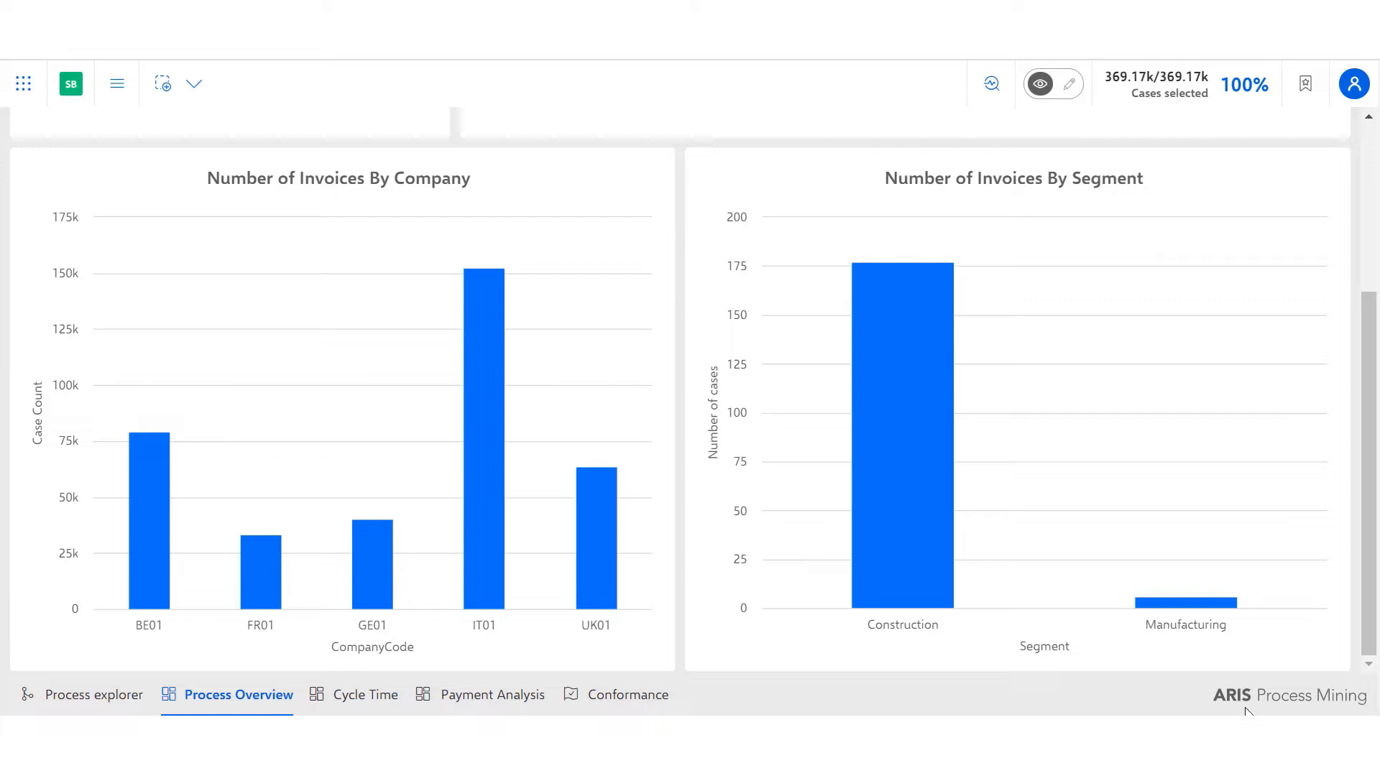
pyautogui.moveTo(475, 580)
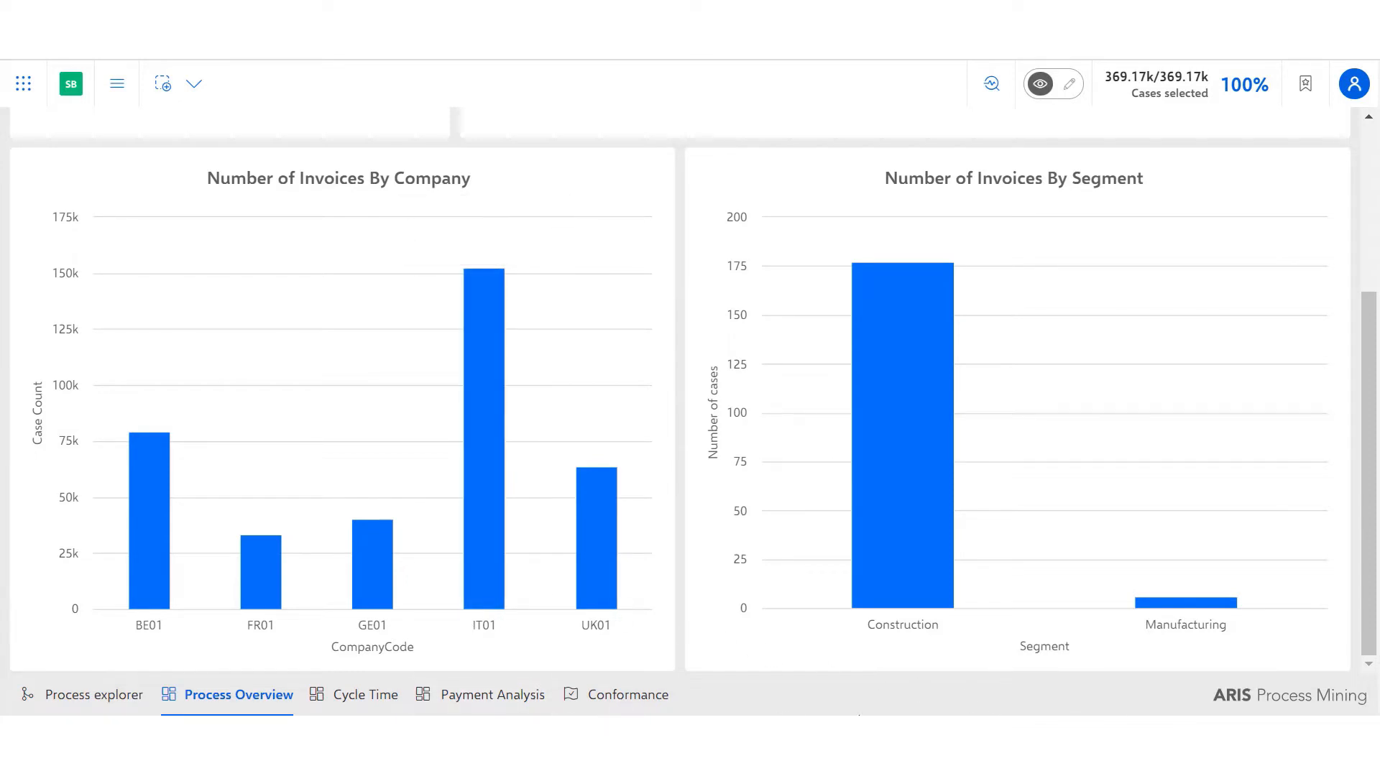
pyautogui.moveTo(891, 603)
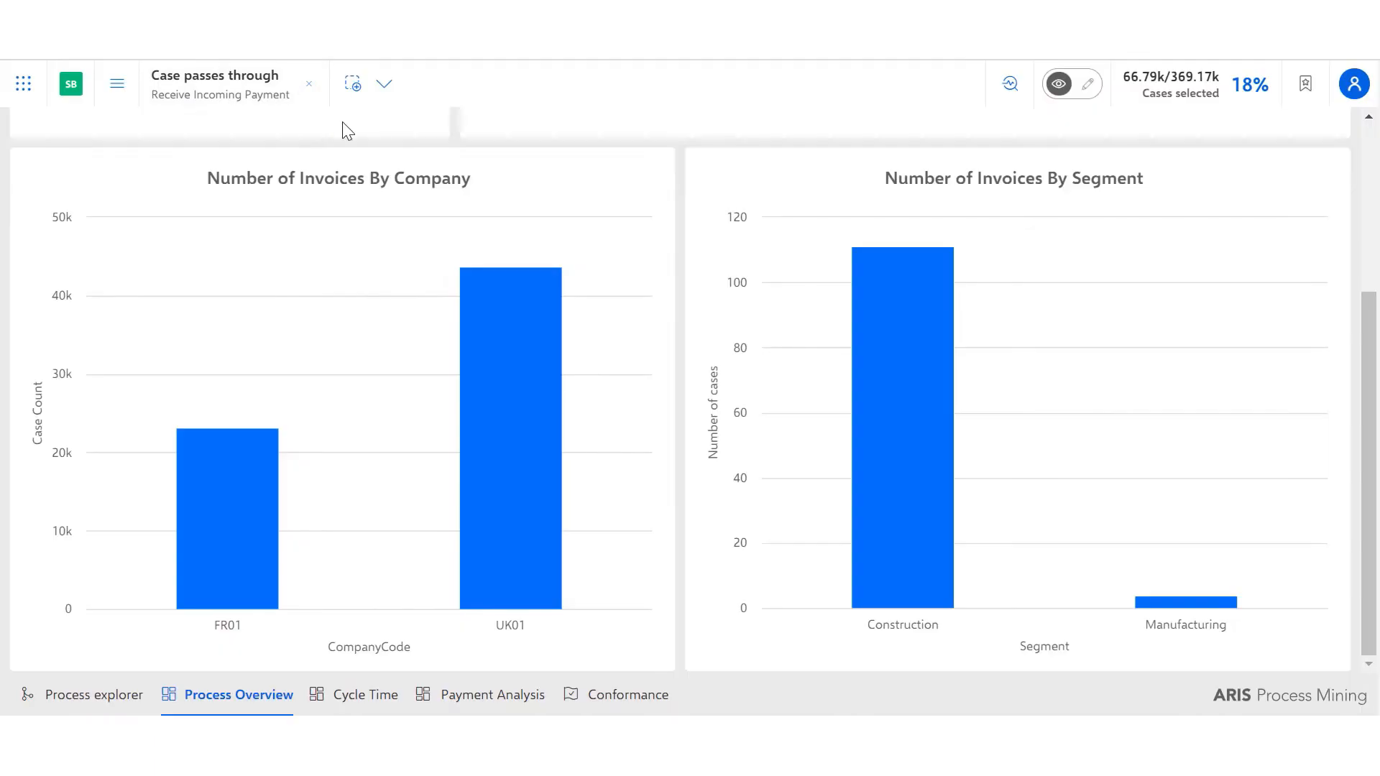
pyautogui.moveTo(407, 602)
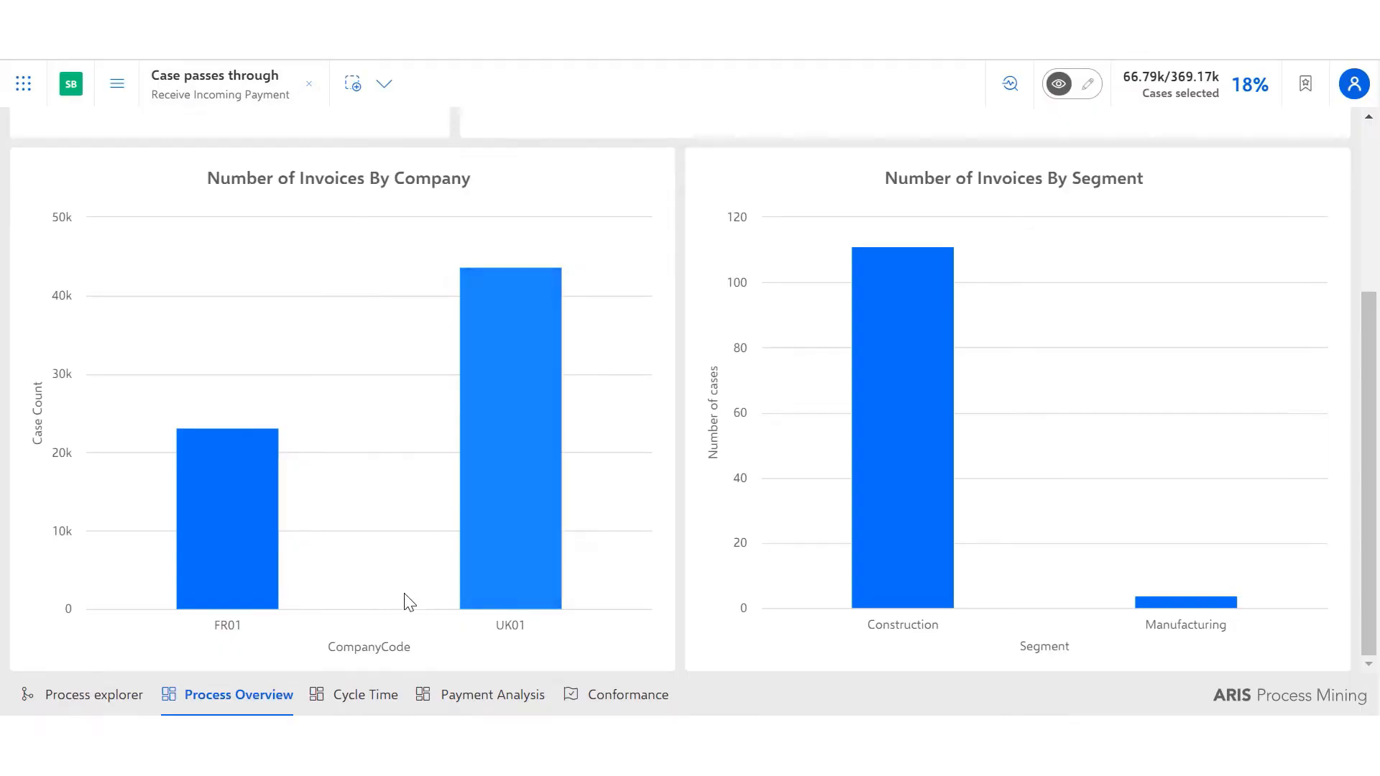
pyautogui.moveTo(506, 577)
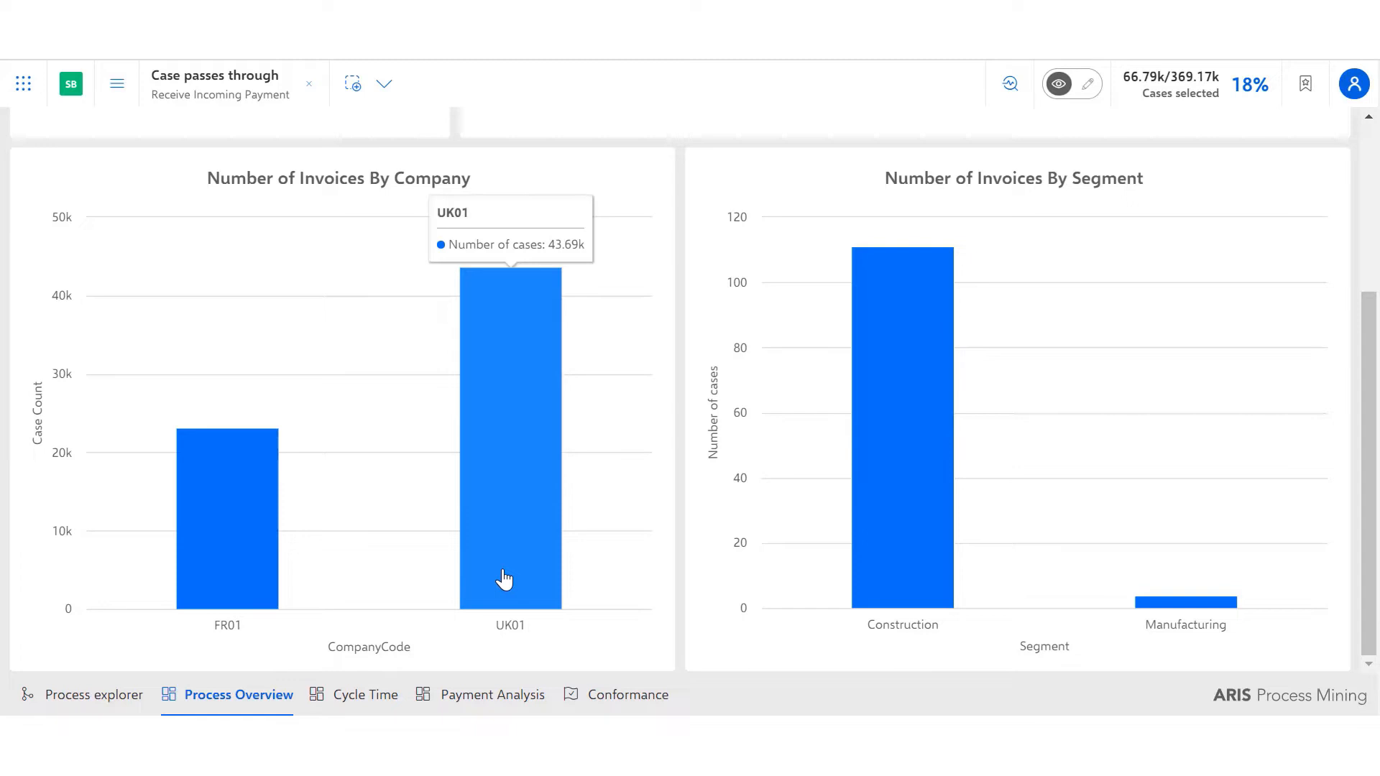
pyautogui.moveTo(972, 708)
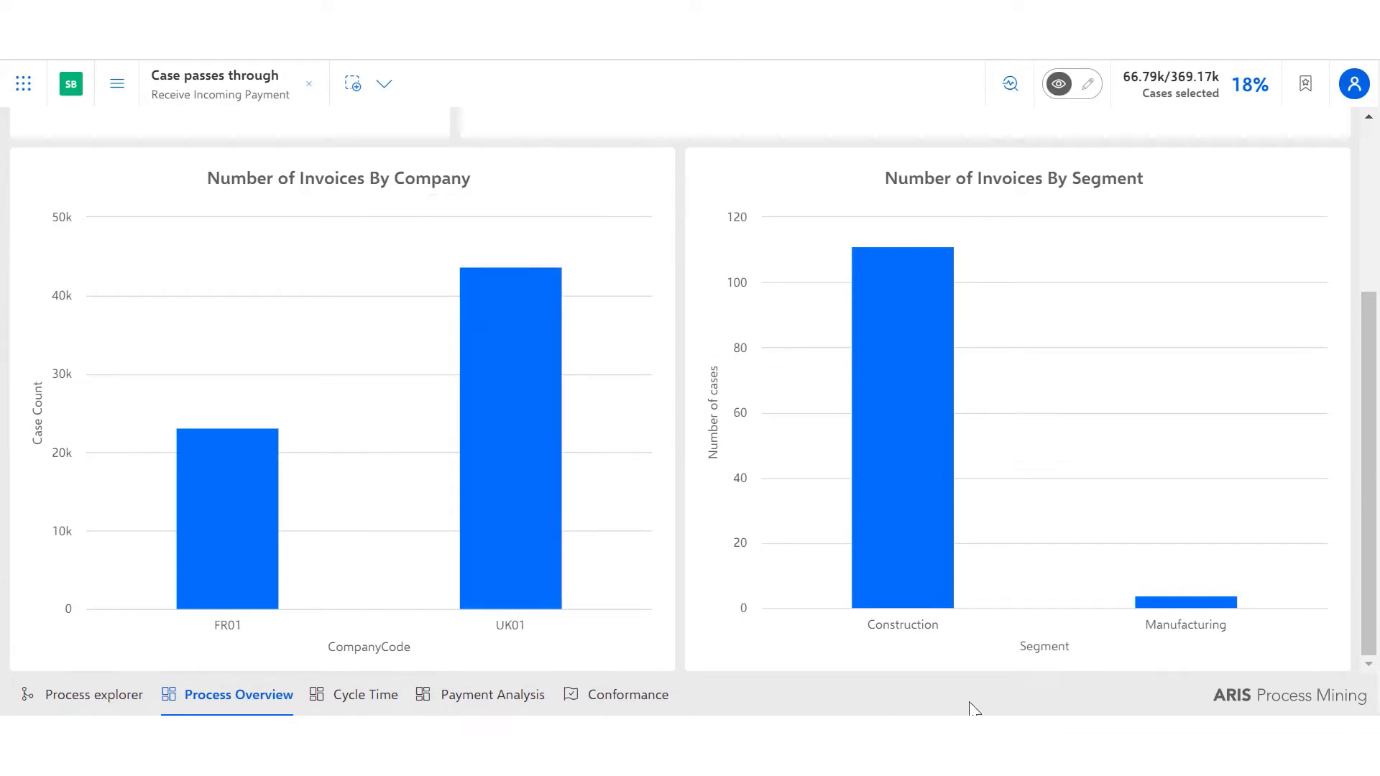
pyautogui.moveTo(966, 686)
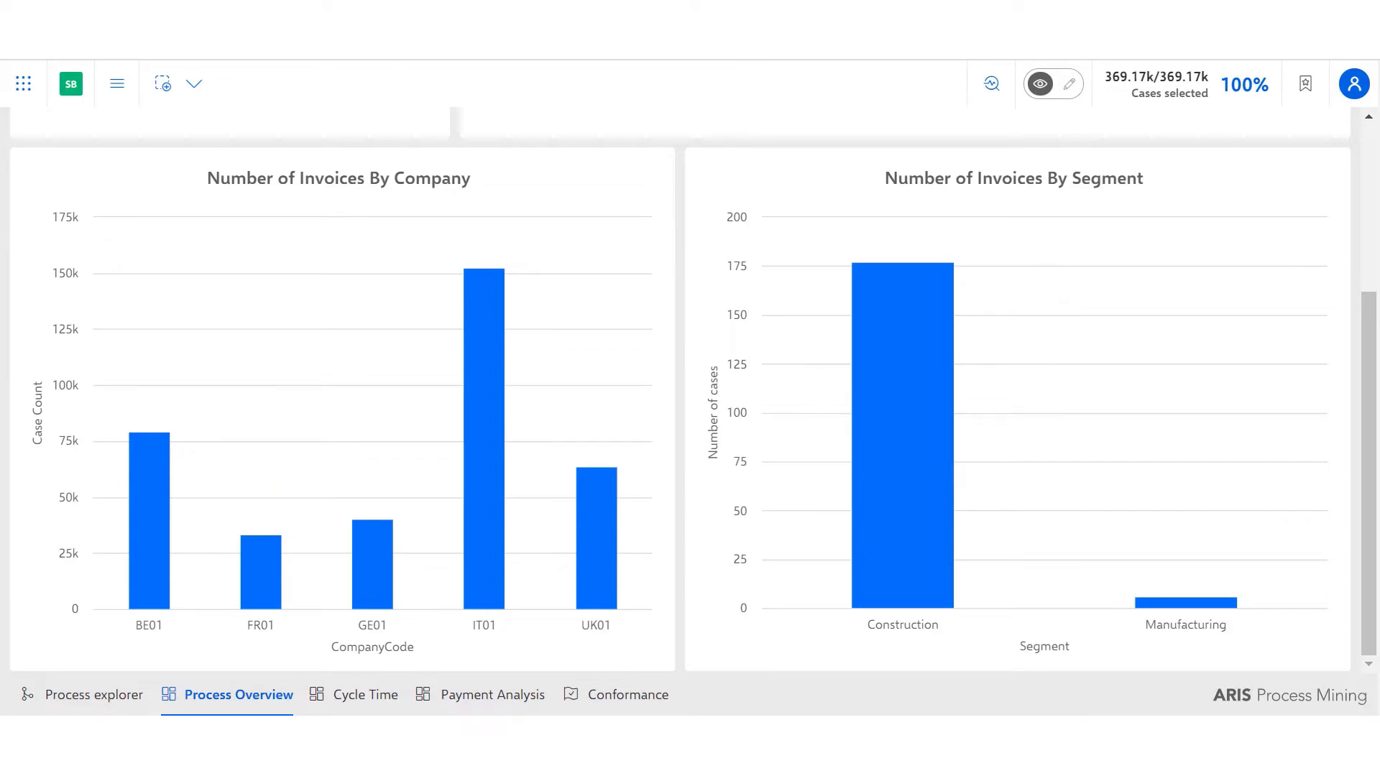
# - Apply a saved selection limiting cases to Receive Incoming Payment with early/late payment under 1d
pyautogui.click(193, 84)
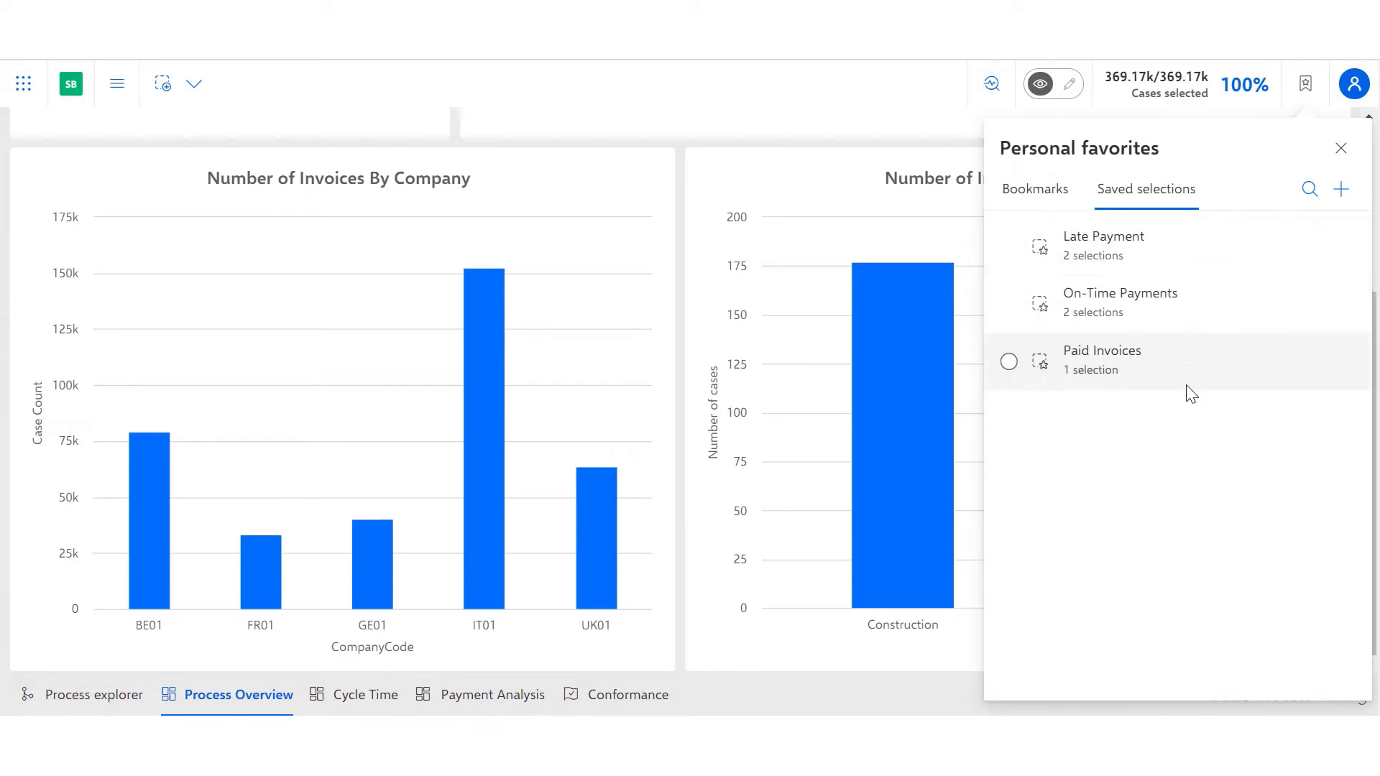
pyautogui.click(1101, 360)
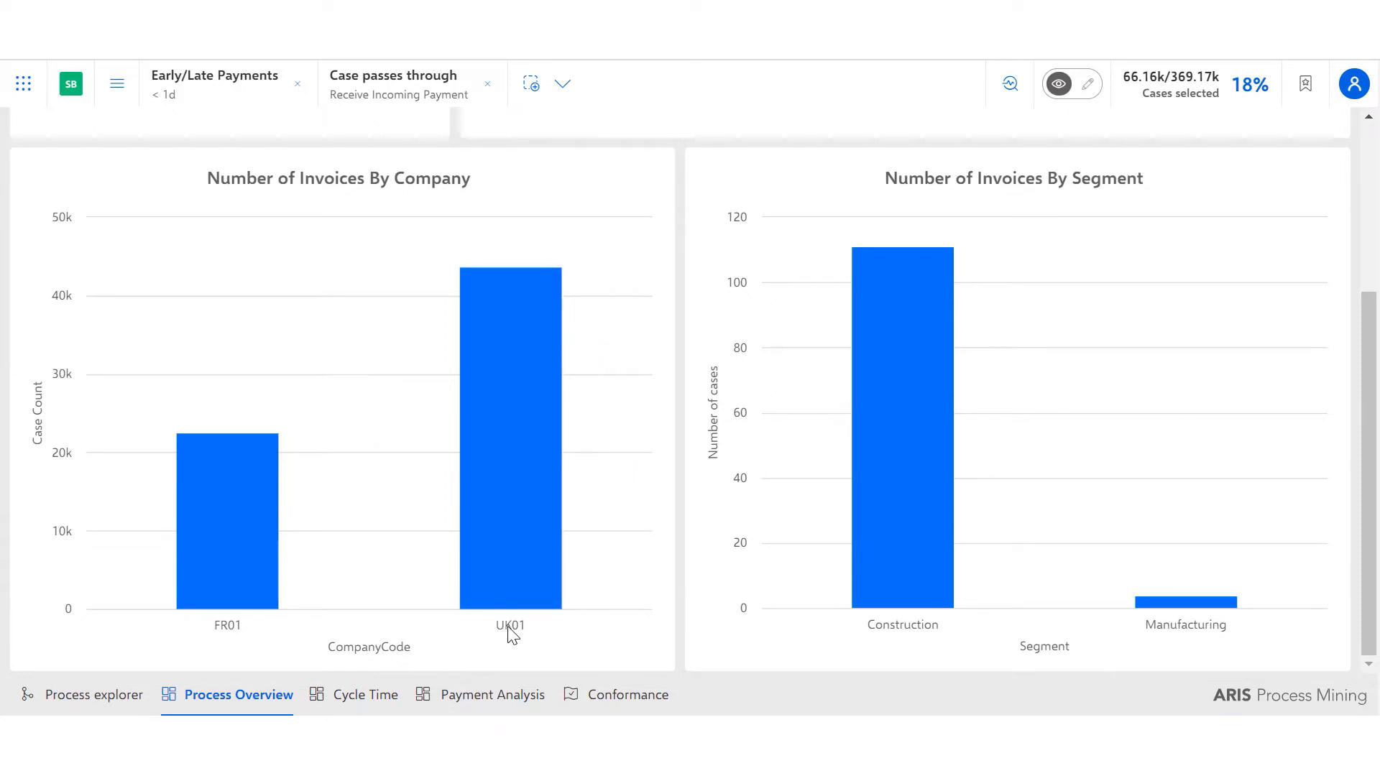
pyautogui.moveTo(571, 644)
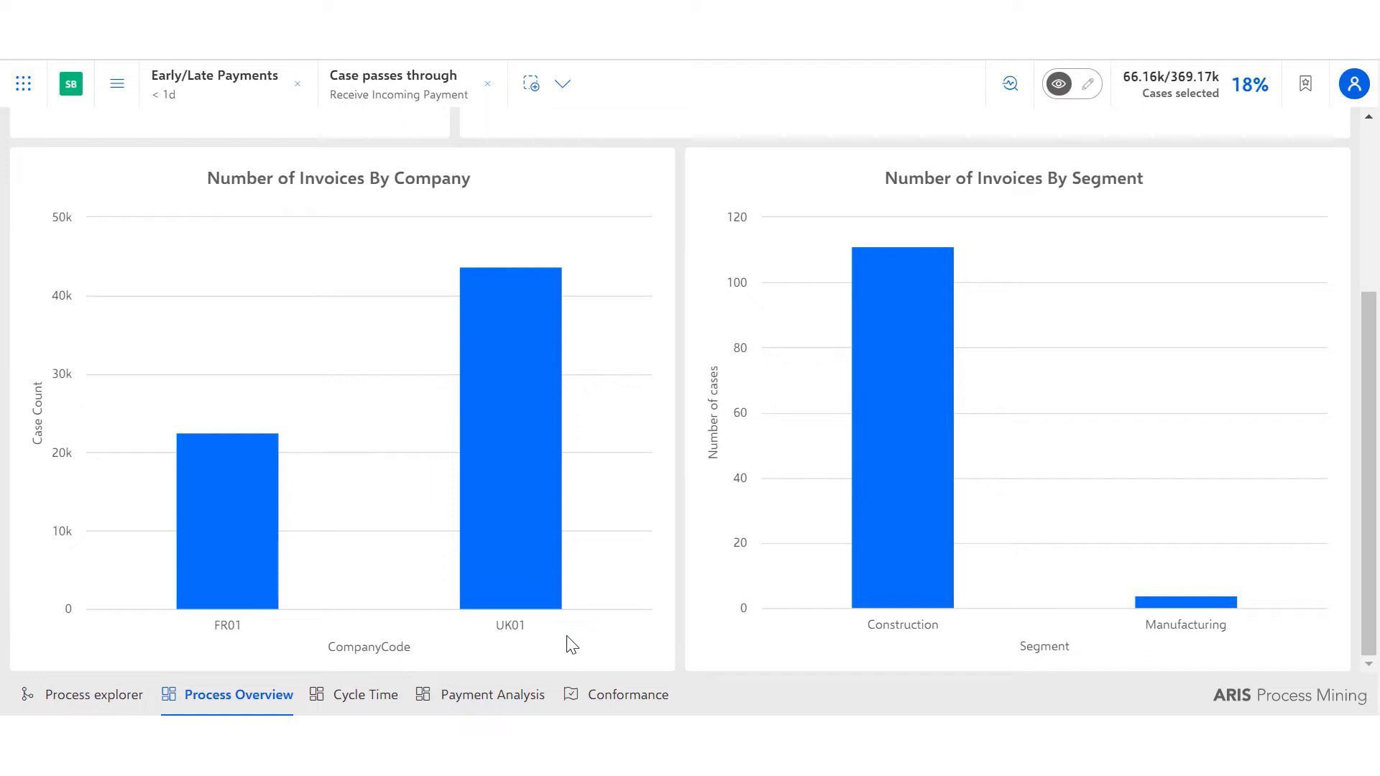
pyautogui.click(364, 695)
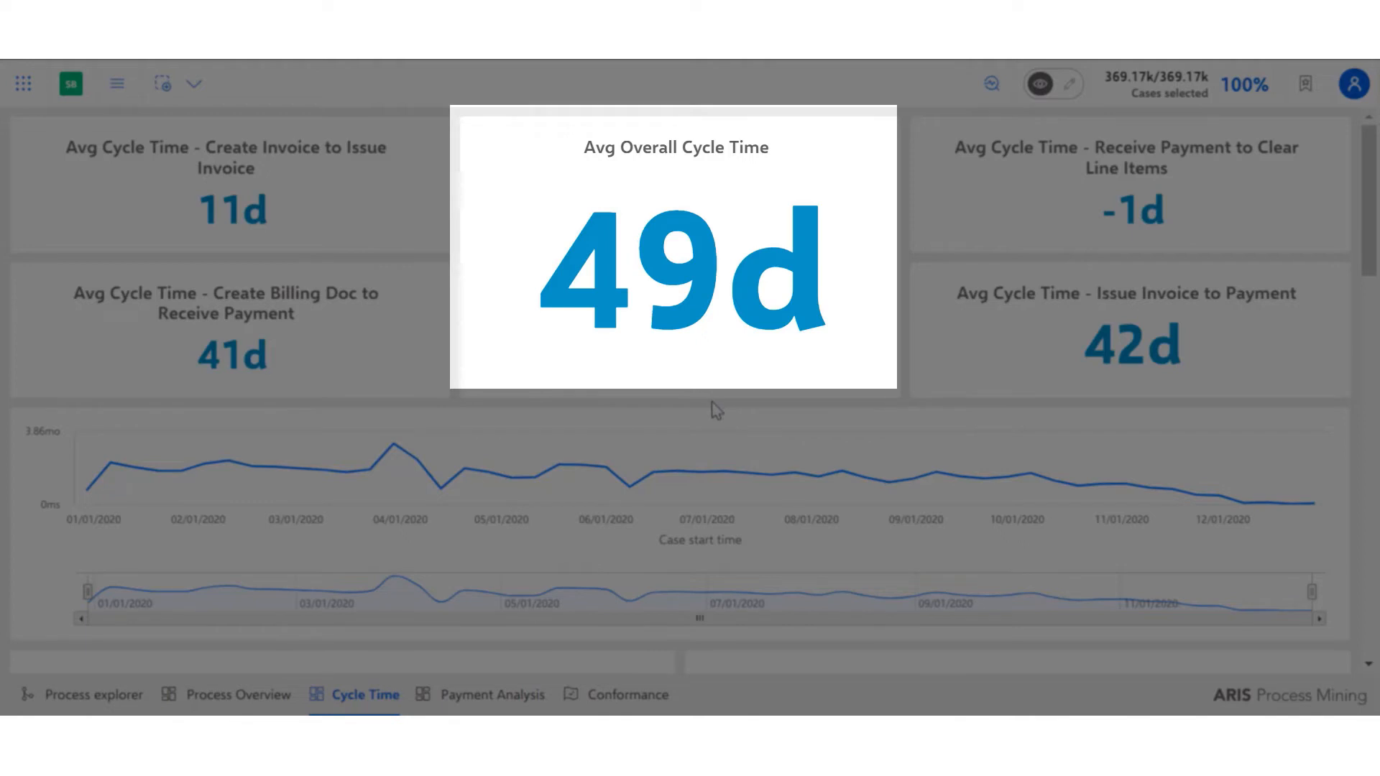
pyautogui.moveTo(656, 476)
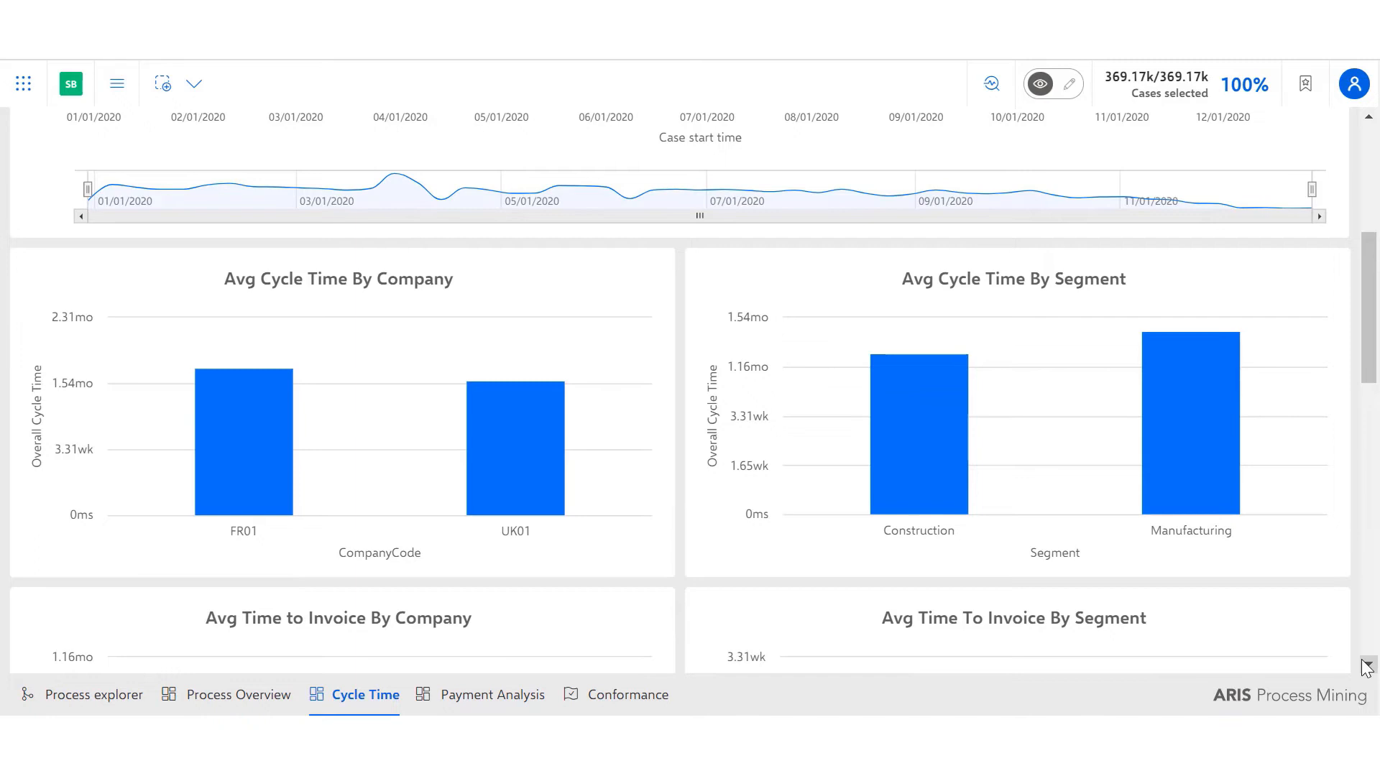
pyautogui.moveTo(1362, 615)
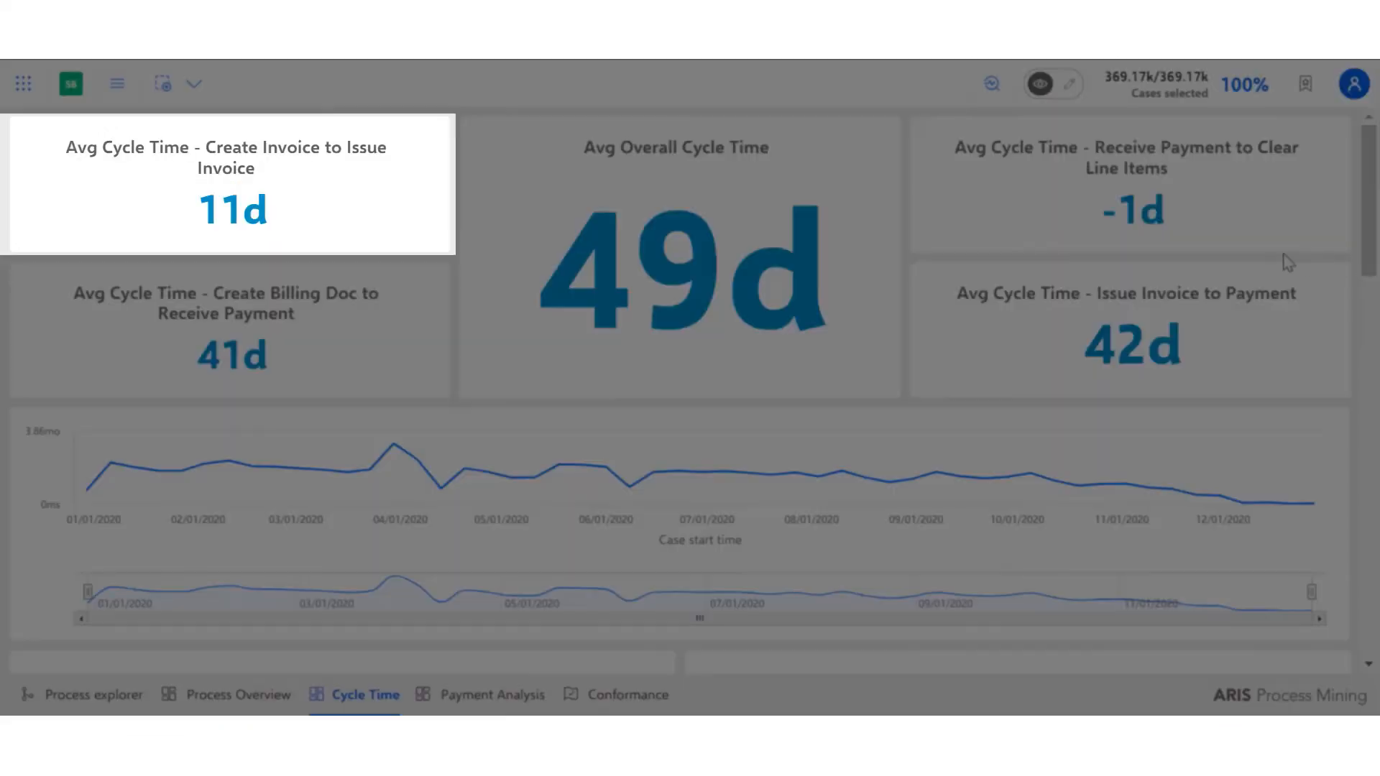
pyautogui.moveTo(297, 256)
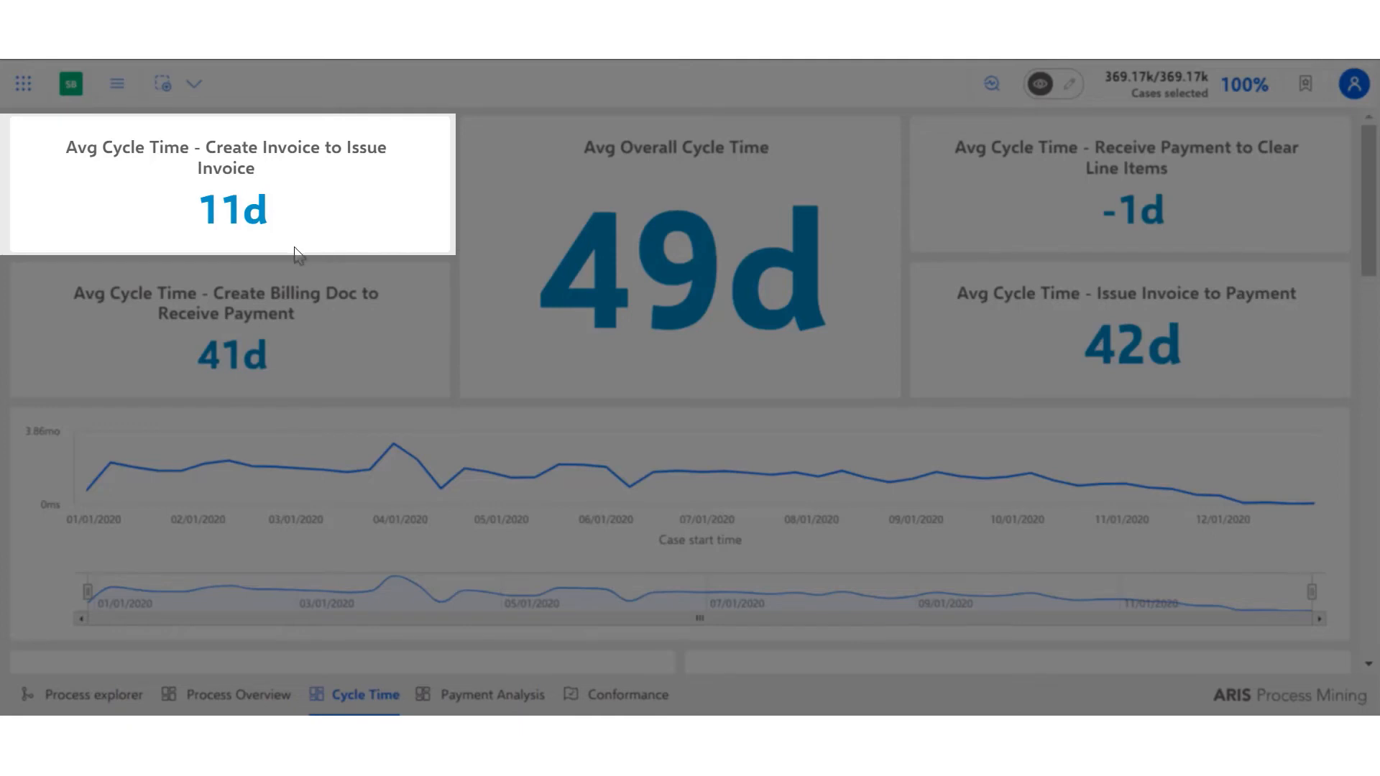
pyautogui.moveTo(233, 257)
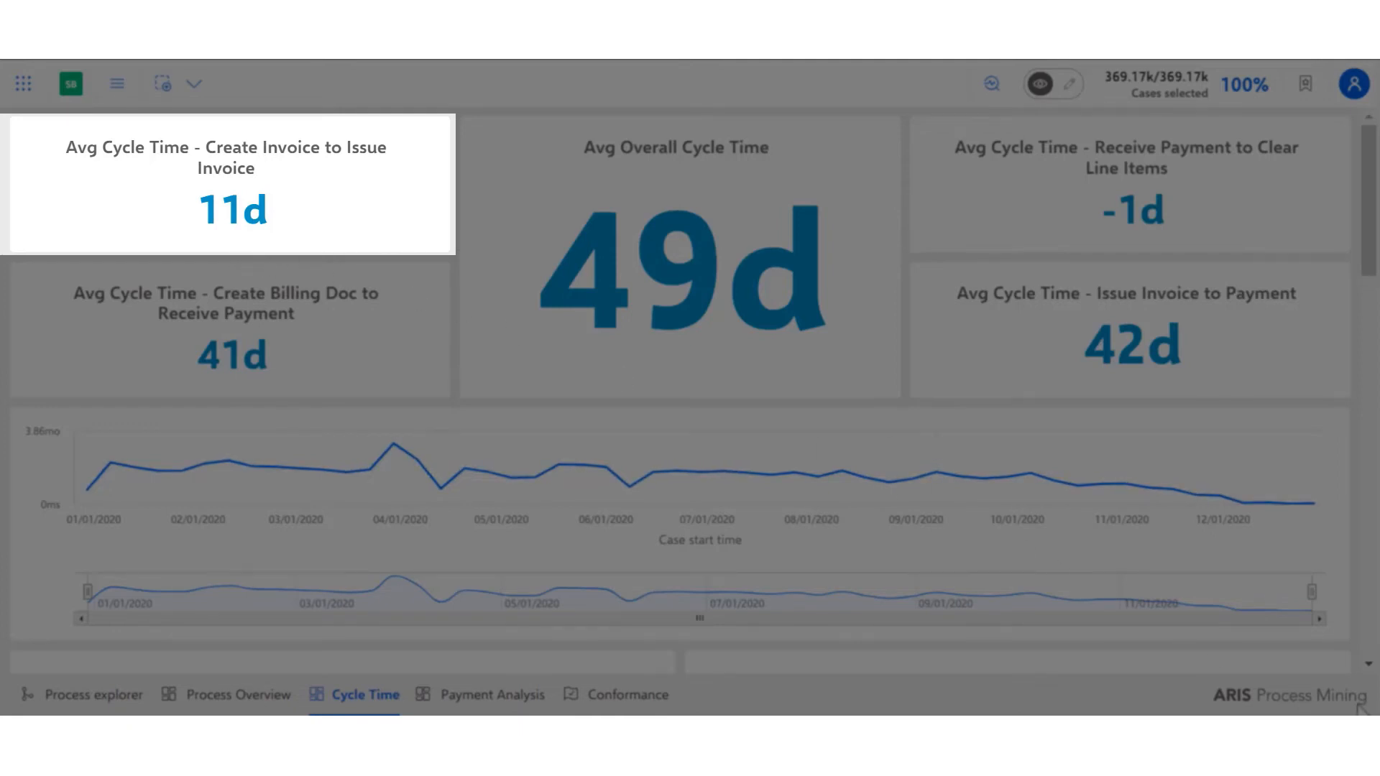
# - Review the time-to-invoice charts by company and segment, then go to Payment Analysis
pyautogui.scroll(-3)
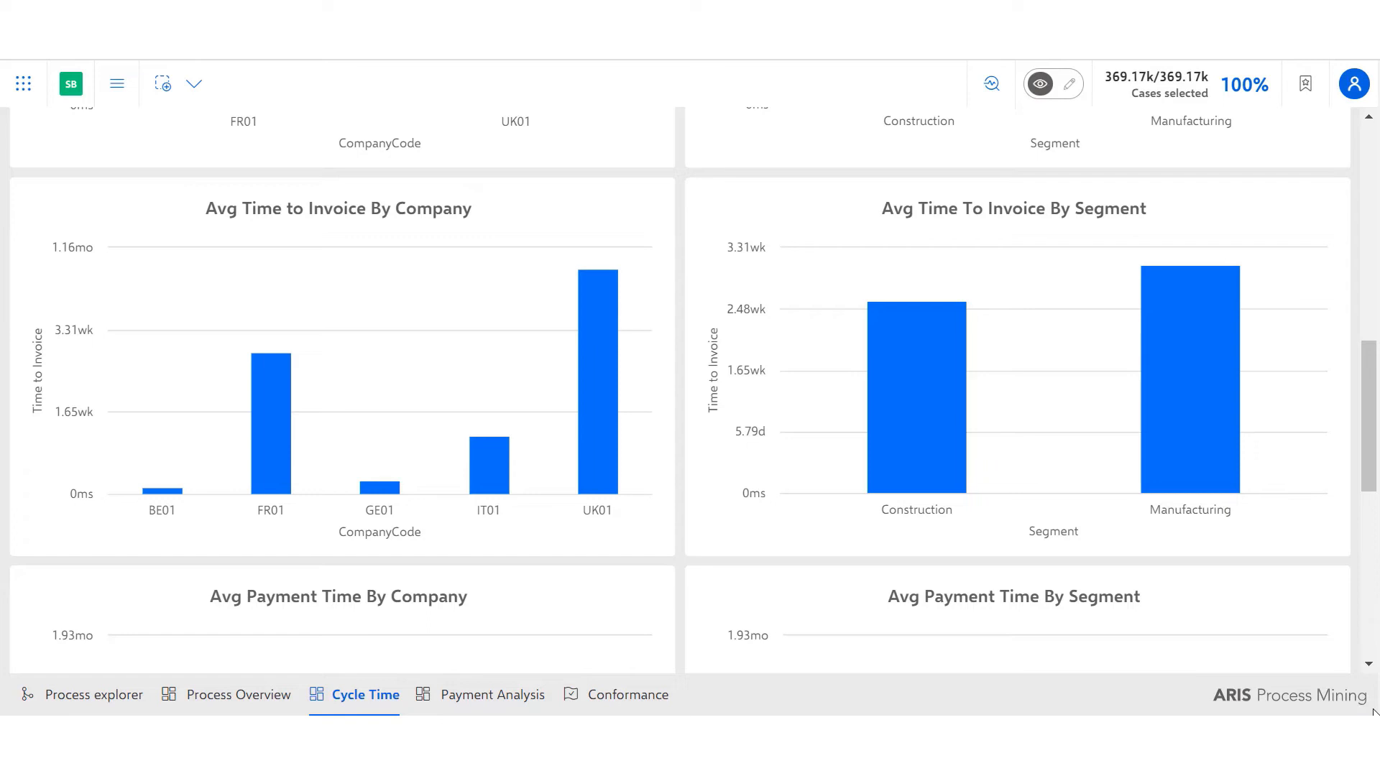
pyautogui.click(491, 694)
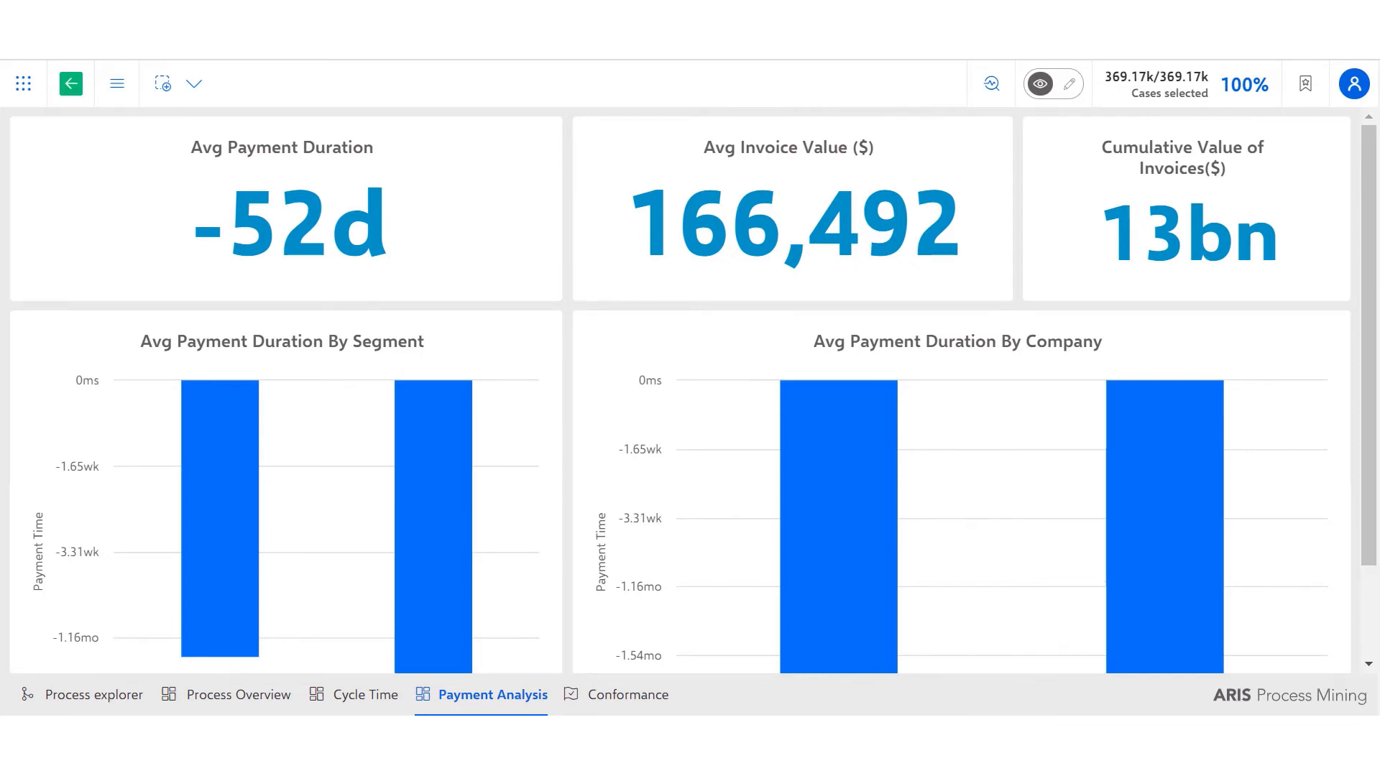
# - Return to the Process explorer map after viewing Payment Analysis
pyautogui.click(94, 694)
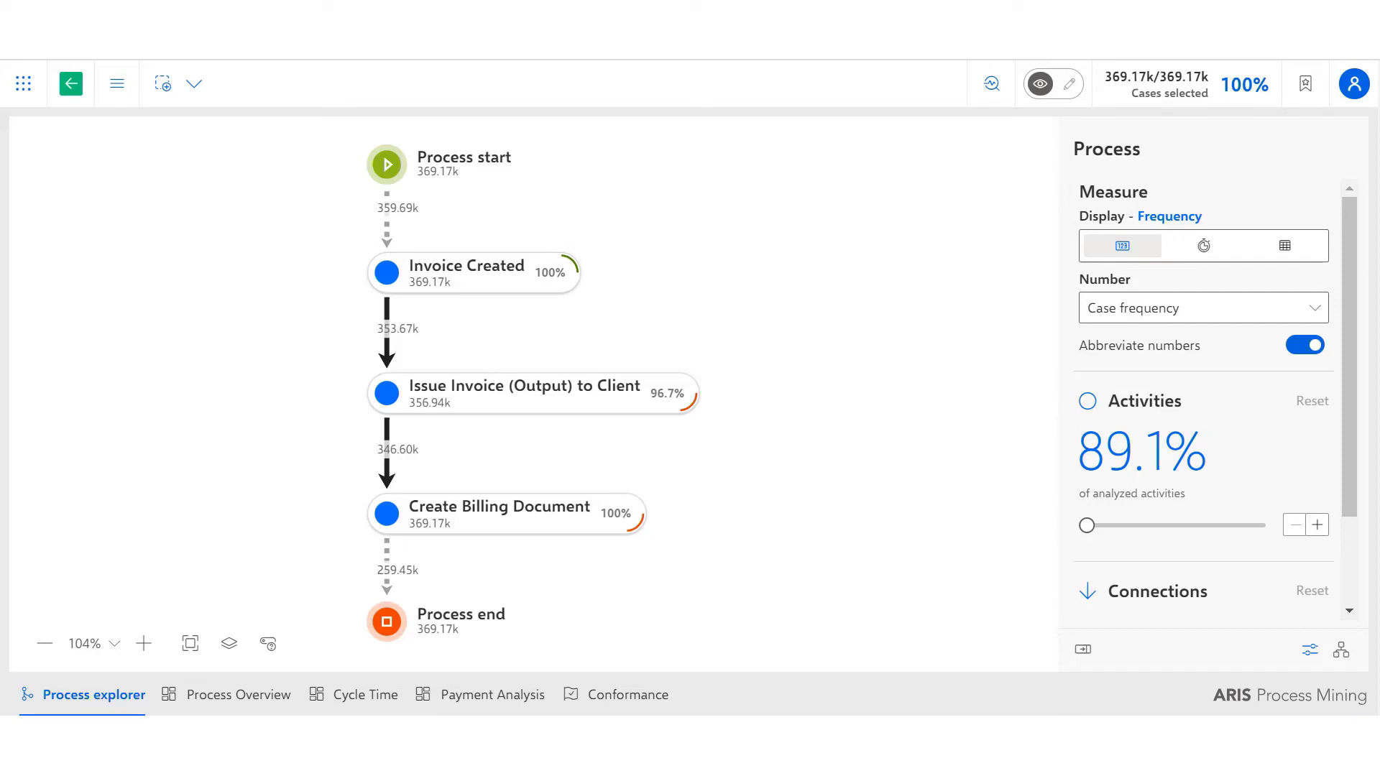
pyautogui.moveTo(1340, 652)
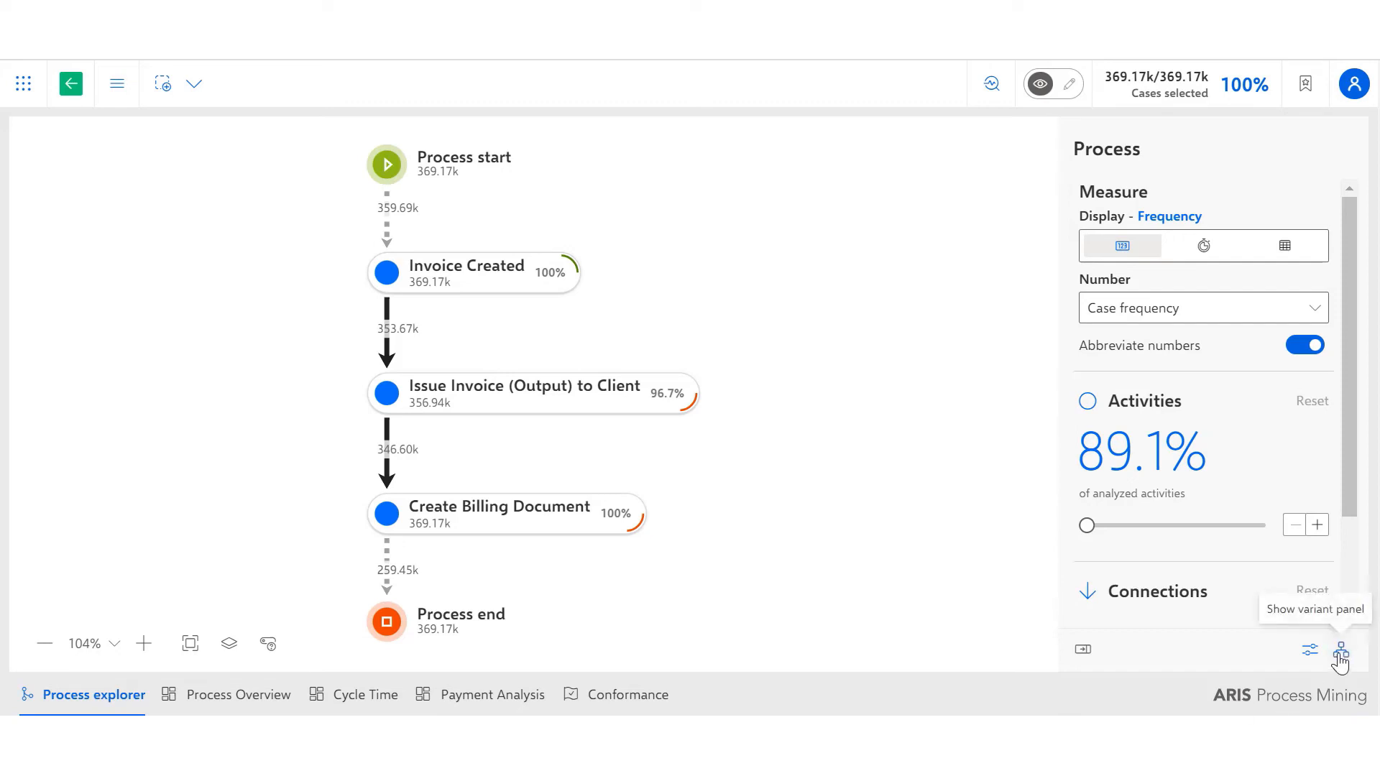
# - Show the variant panel with the 10 most common of 60 variants, then go to Conformance
pyautogui.click(1339, 650)
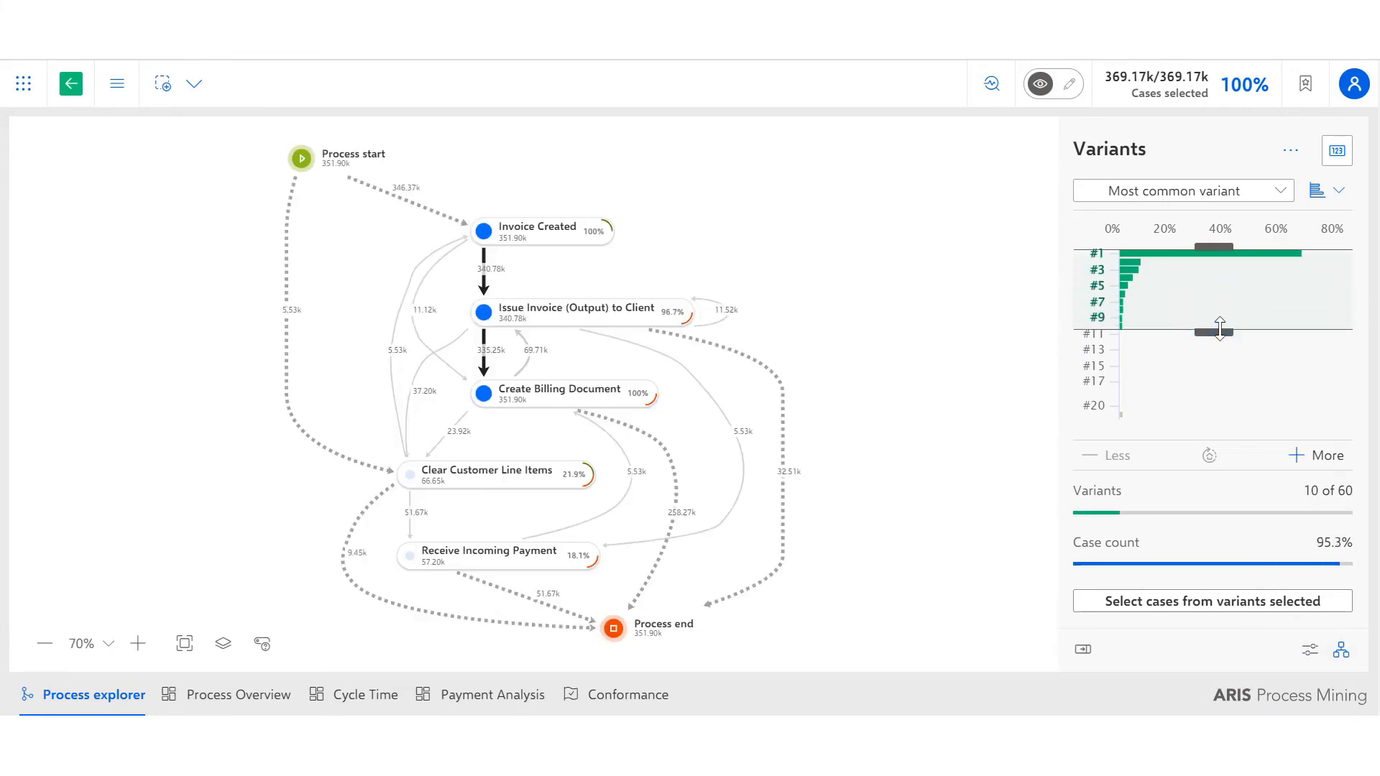
pyautogui.click(616, 694)
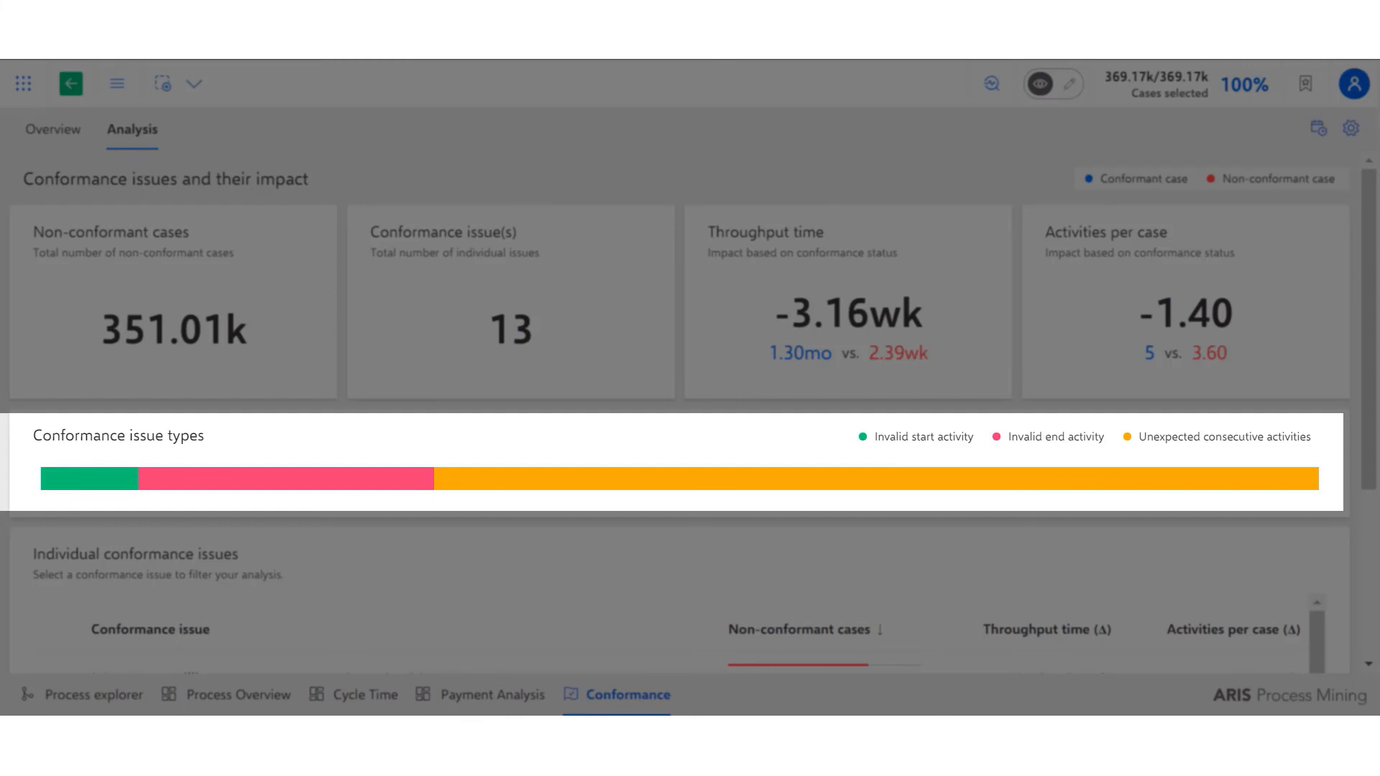
# - Scroll the Conformance analysis down to the Individual conformance issues list
pyautogui.scroll(-3)
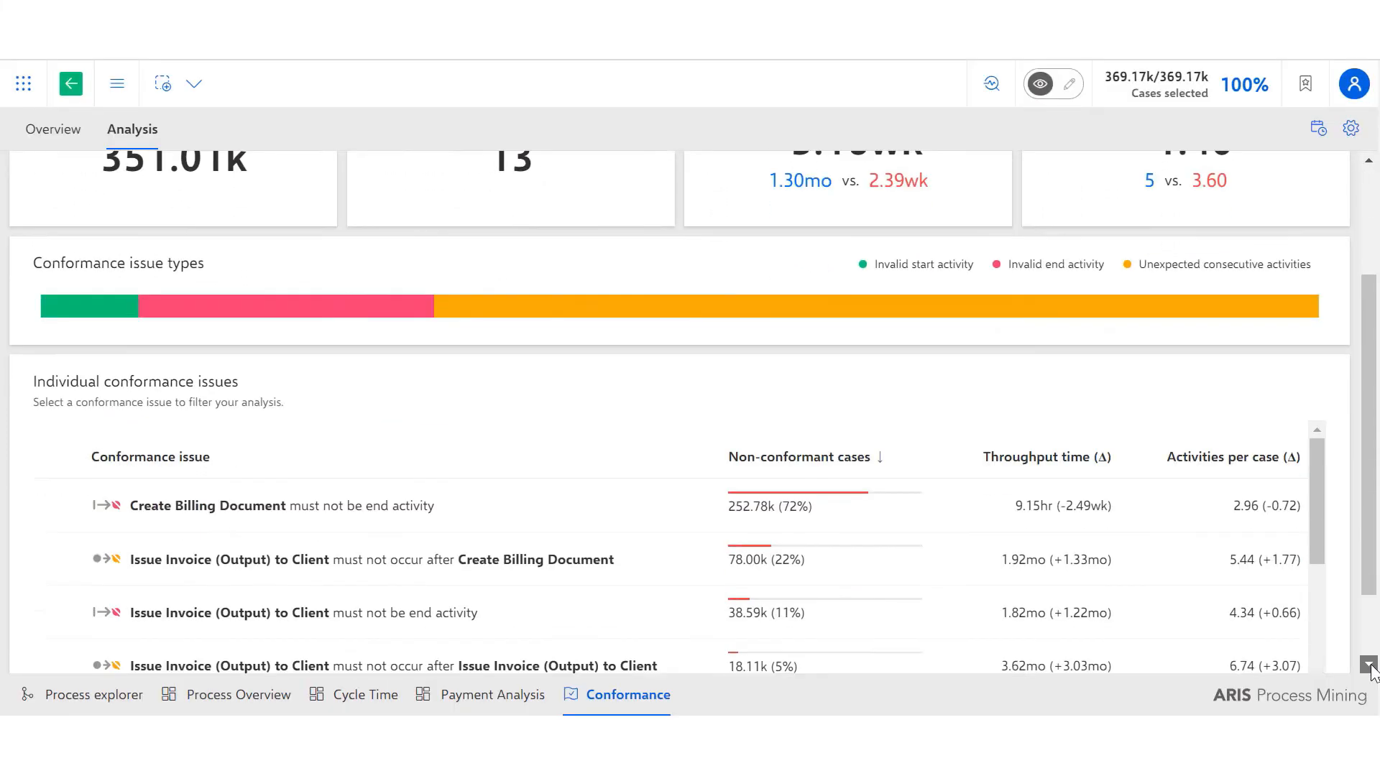
pyautogui.scroll(-3)
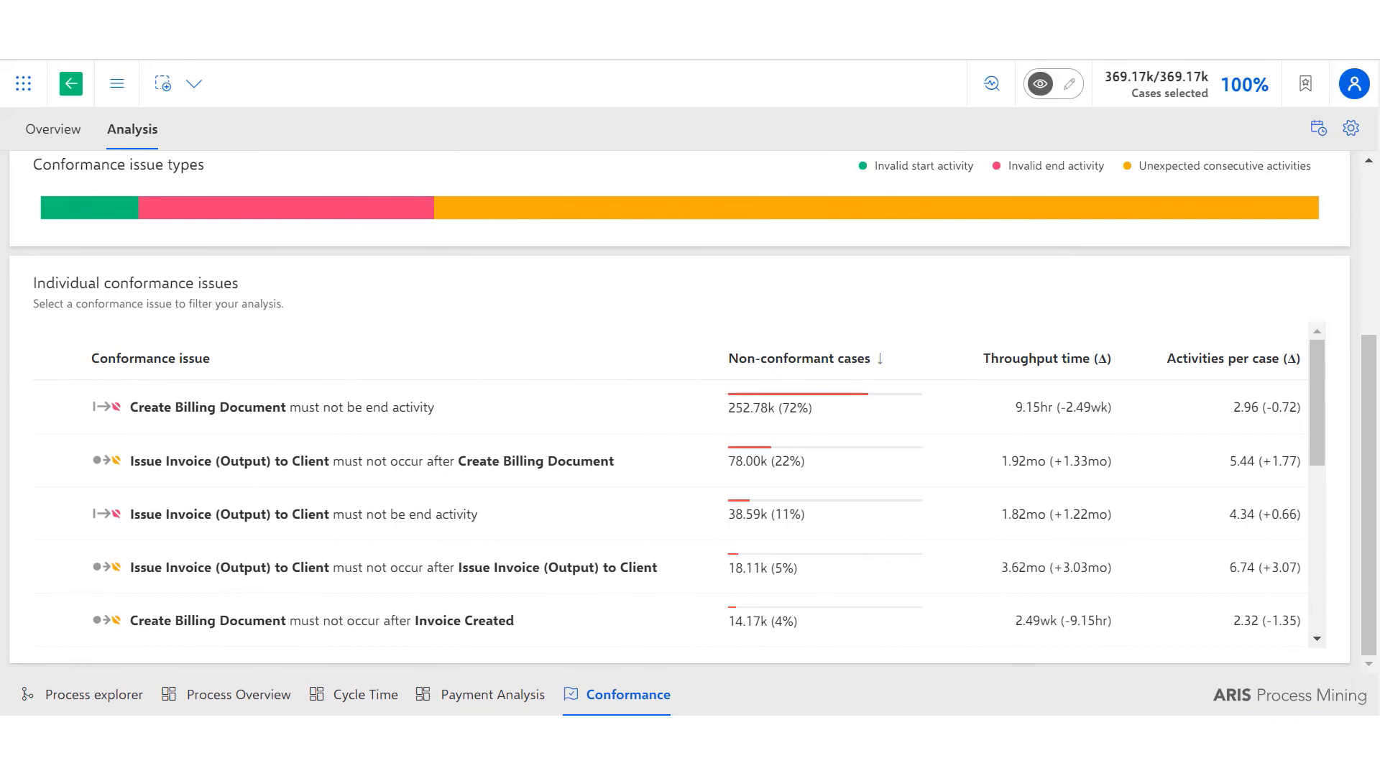